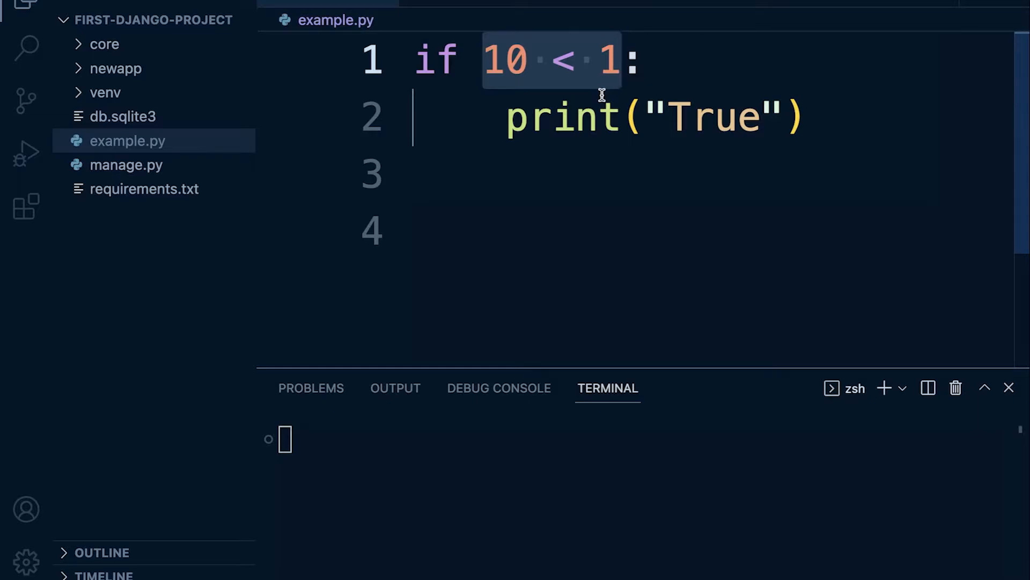
mouse_move(533, 115)
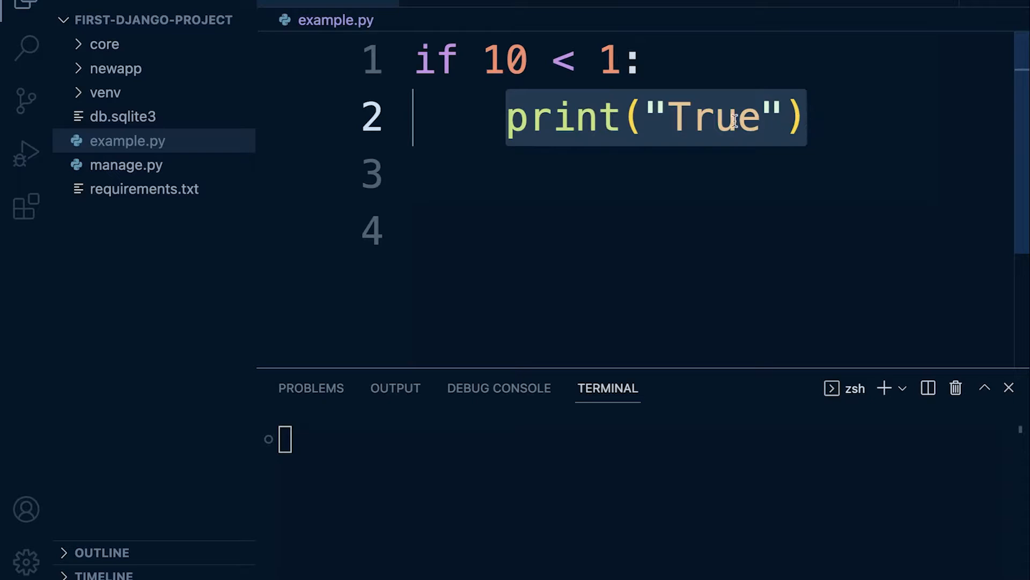
mouse_move(439, 59)
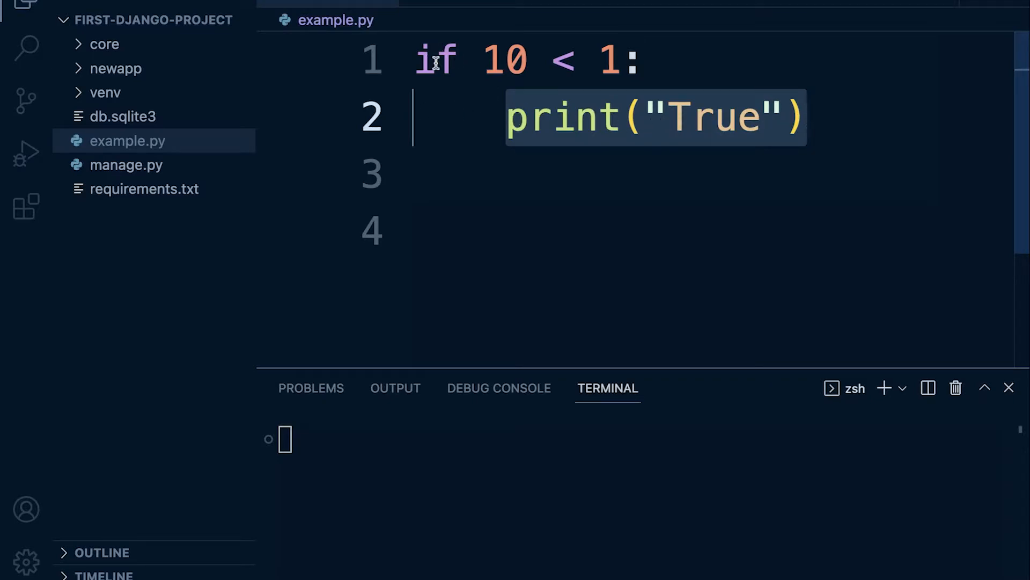
mouse_move(436, 59)
text(...)
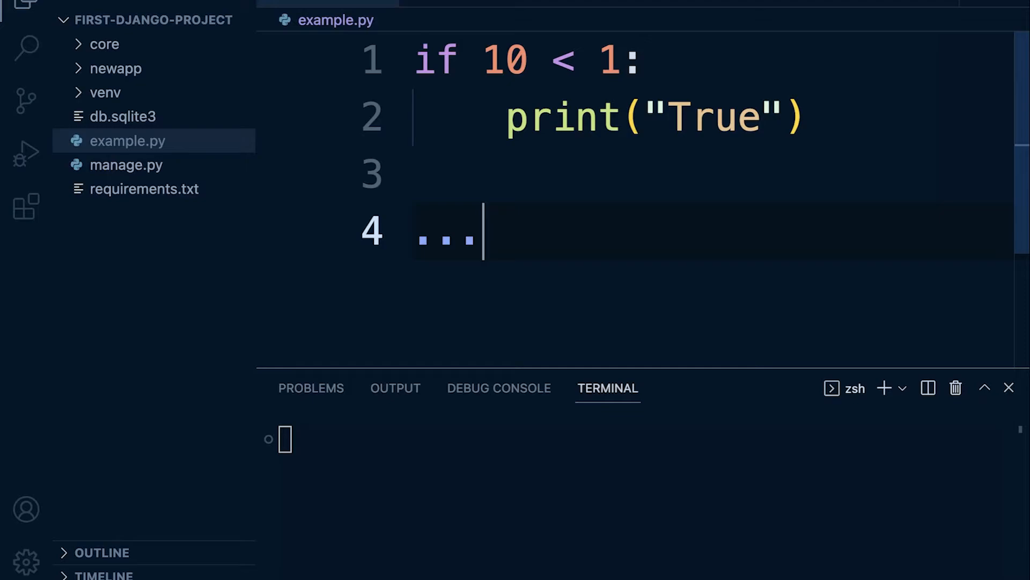
mouse_move(571, 103)
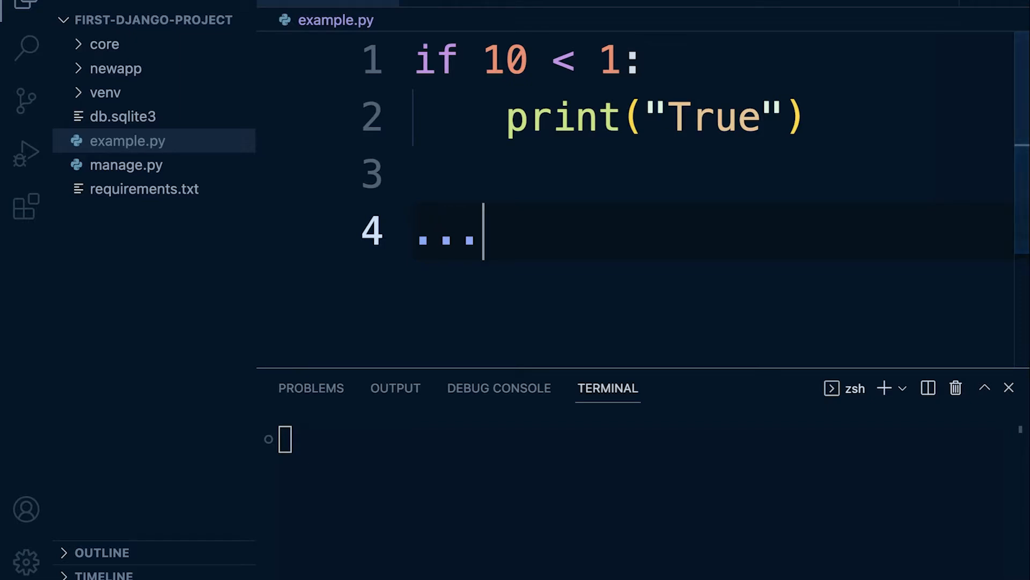
mouse_move(520, 245)
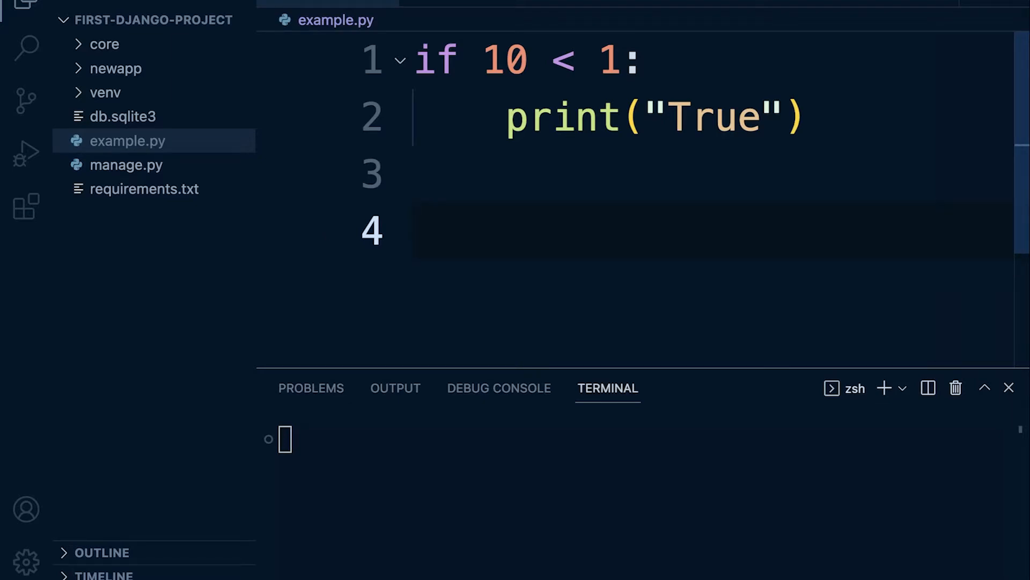
mouse_move(483, 90)
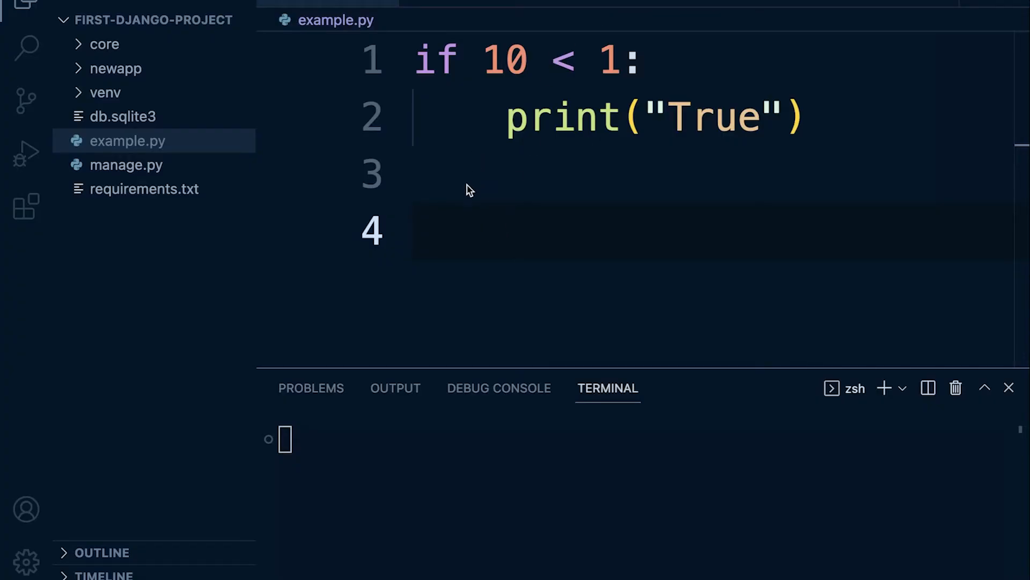
Run python3 example.py, which prints nothing, then begin an 'else' line below the if block
click(477, 173)
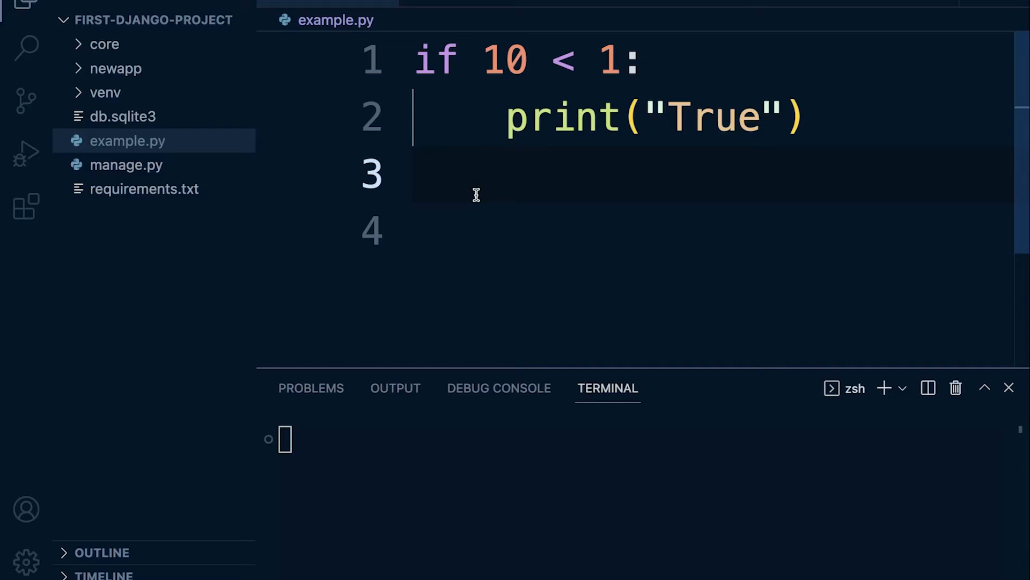
double_click(504, 59)
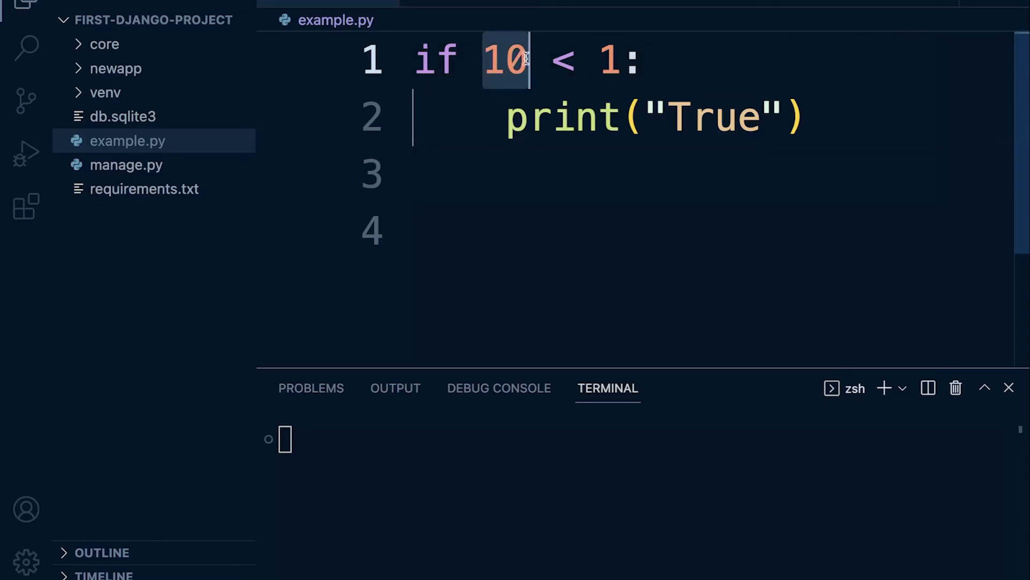
drag(506, 60, 622, 59)
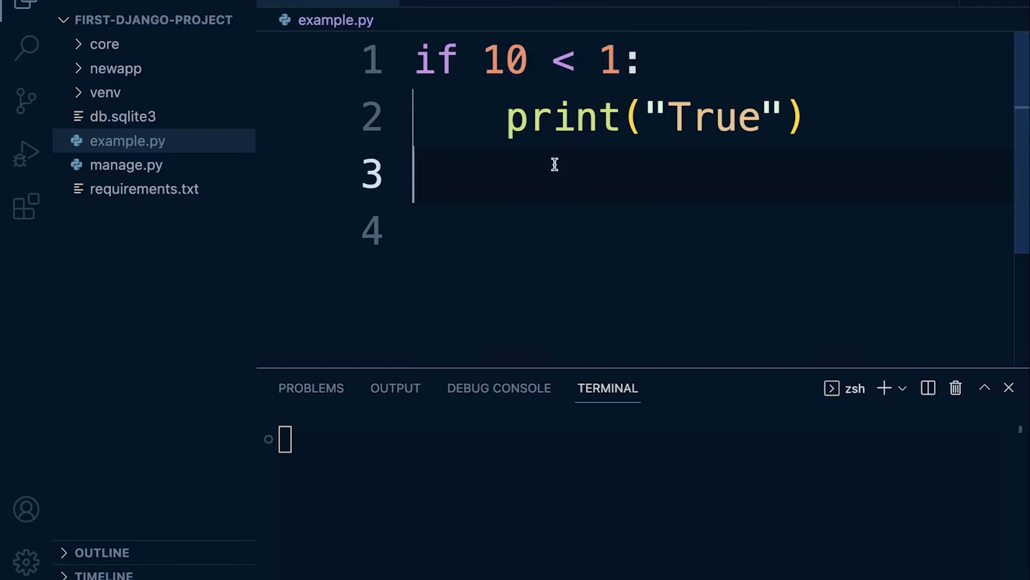
text(python3 example.py)
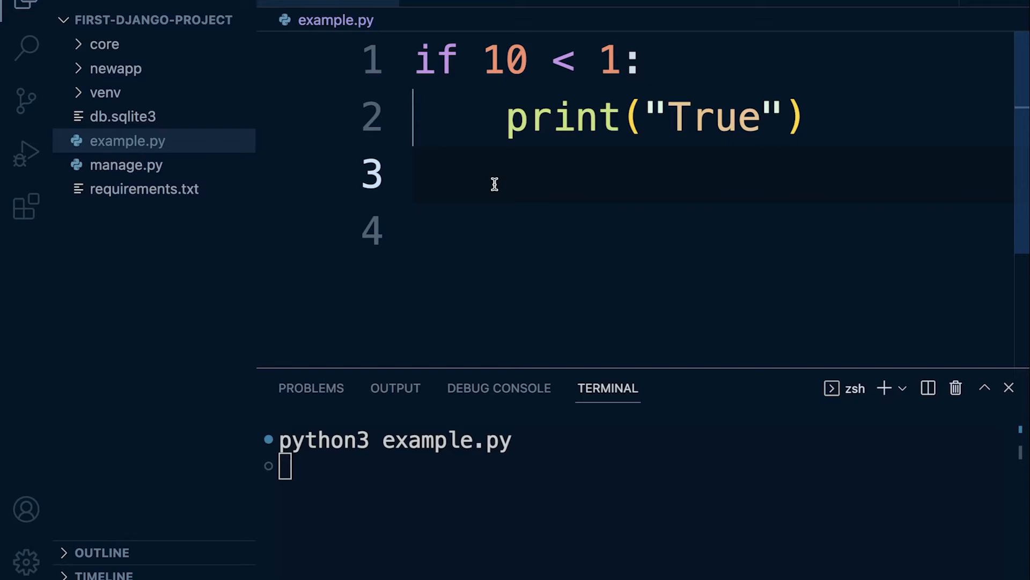
text(else)
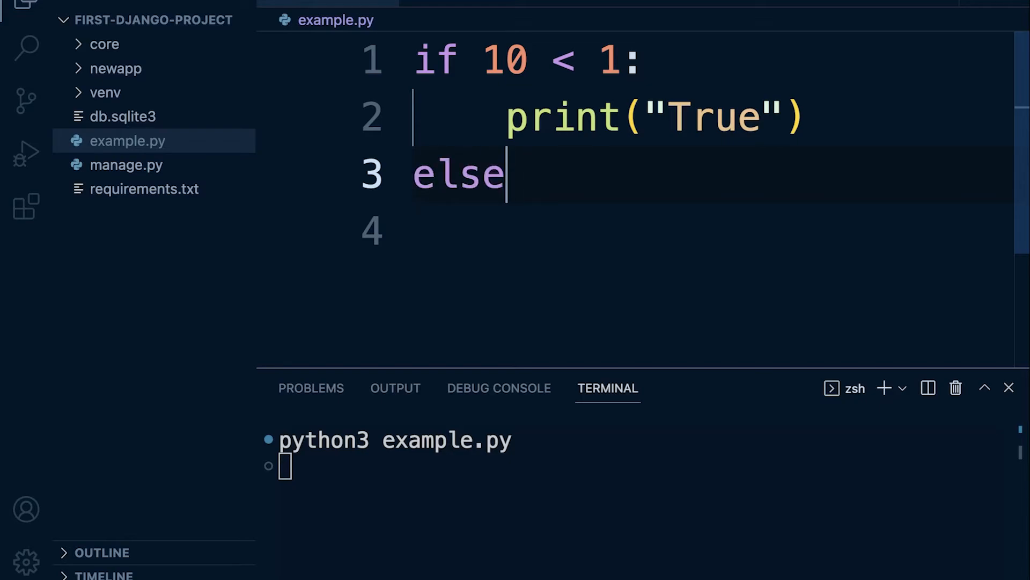
Complete the else branch with print("False") and rerun example.py so the terminal shows False
text(:)
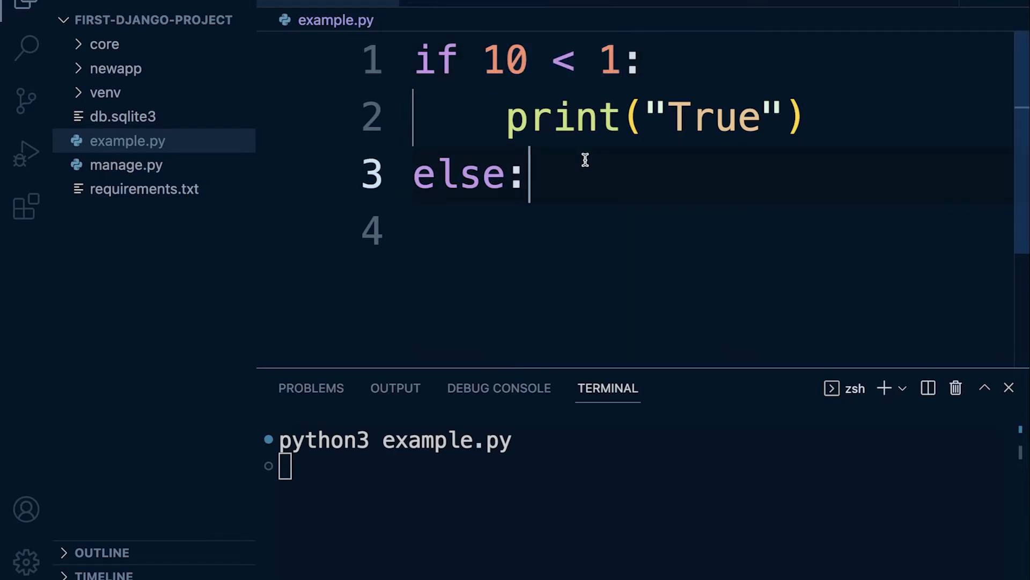
mouse_move(562, 183)
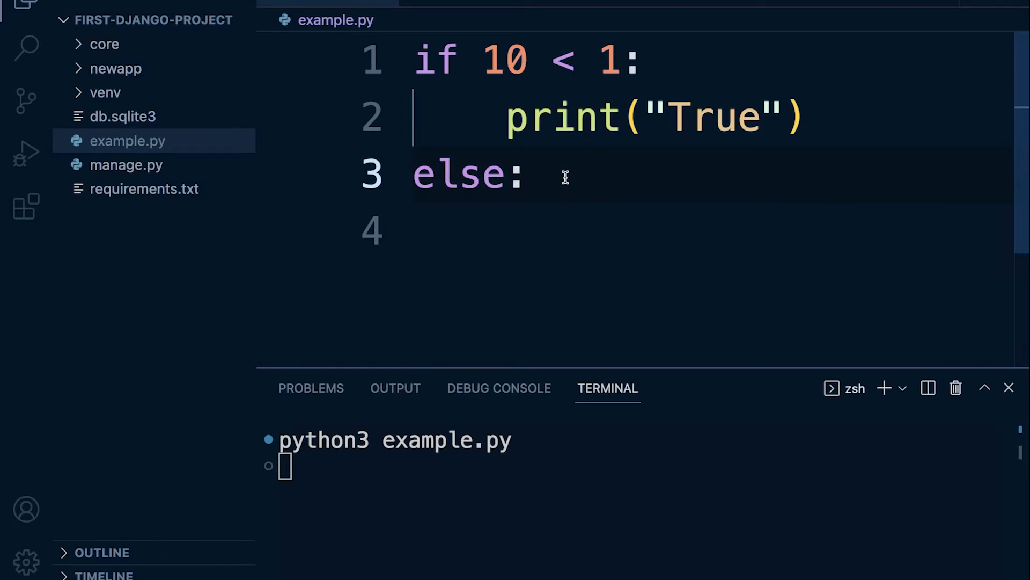
key(enter)
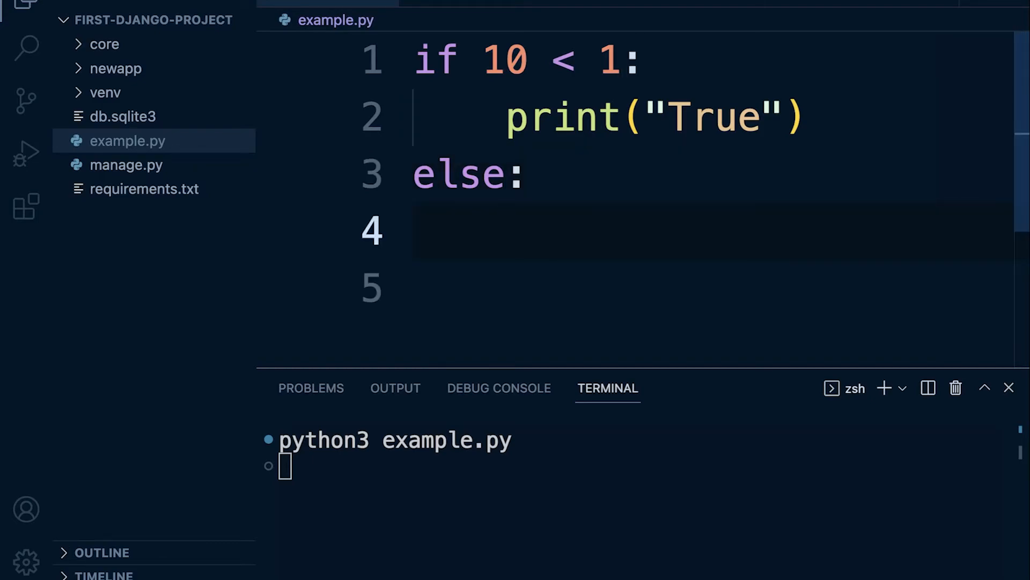
text(print())
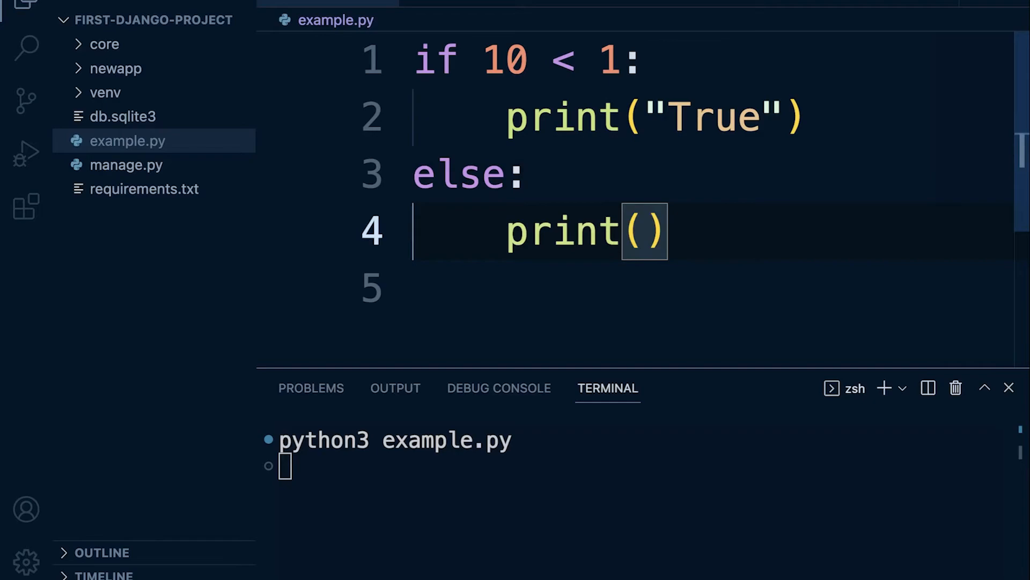
text("False")
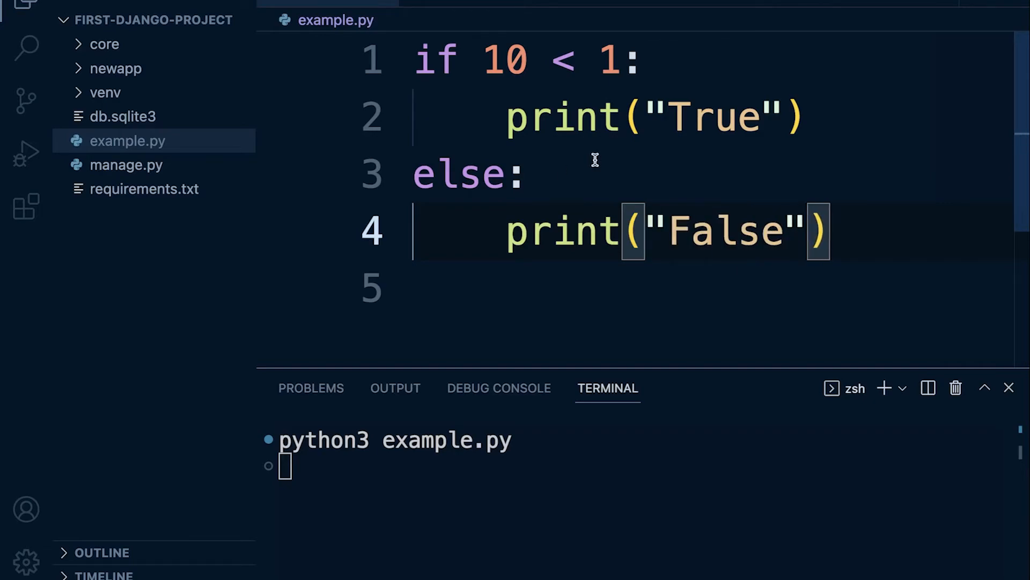
key(Enter)
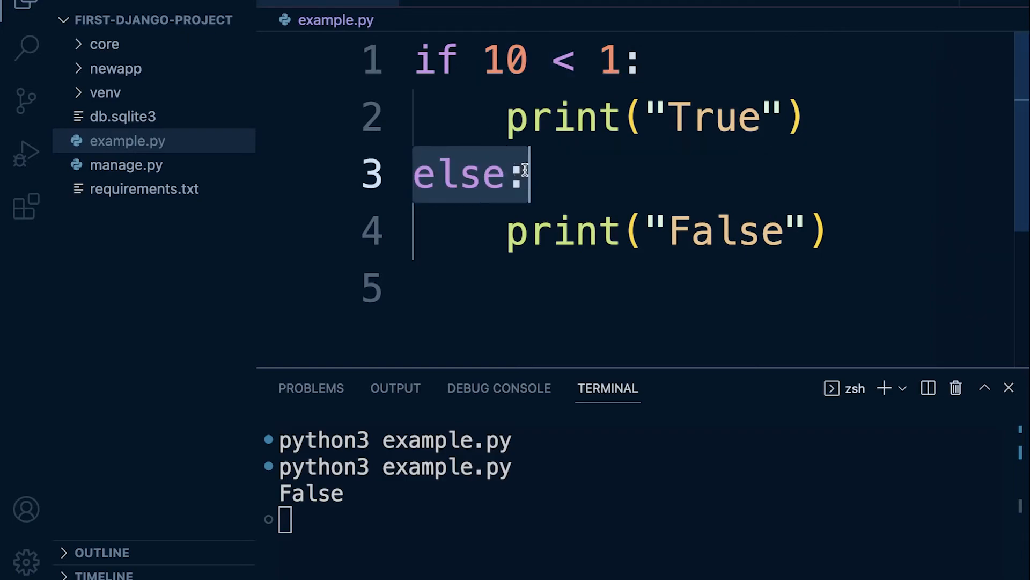
Add an unindented print("continue") line after the if/else block, leaving a blank line between
drag(526, 174, 830, 230)
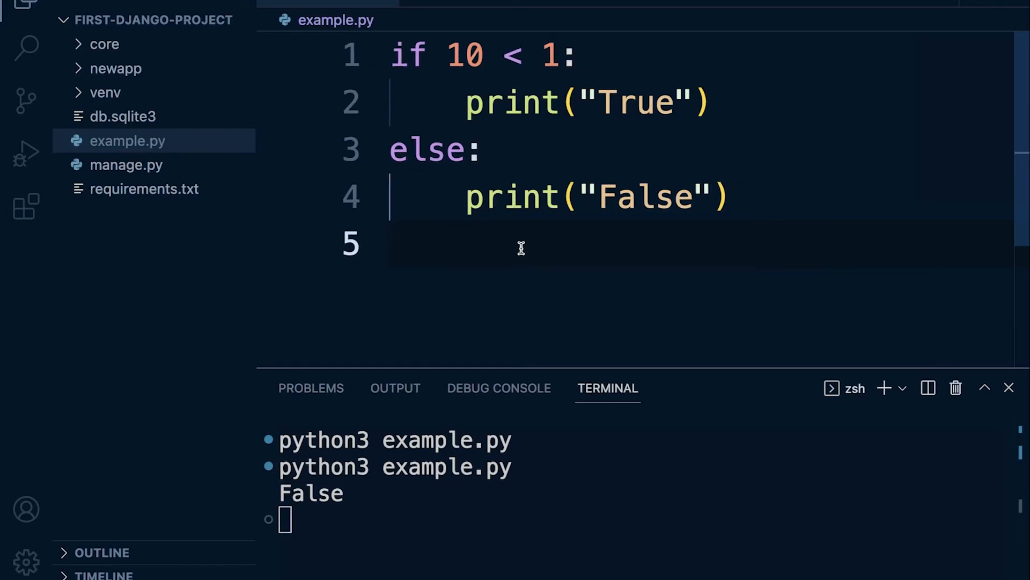
text(print)
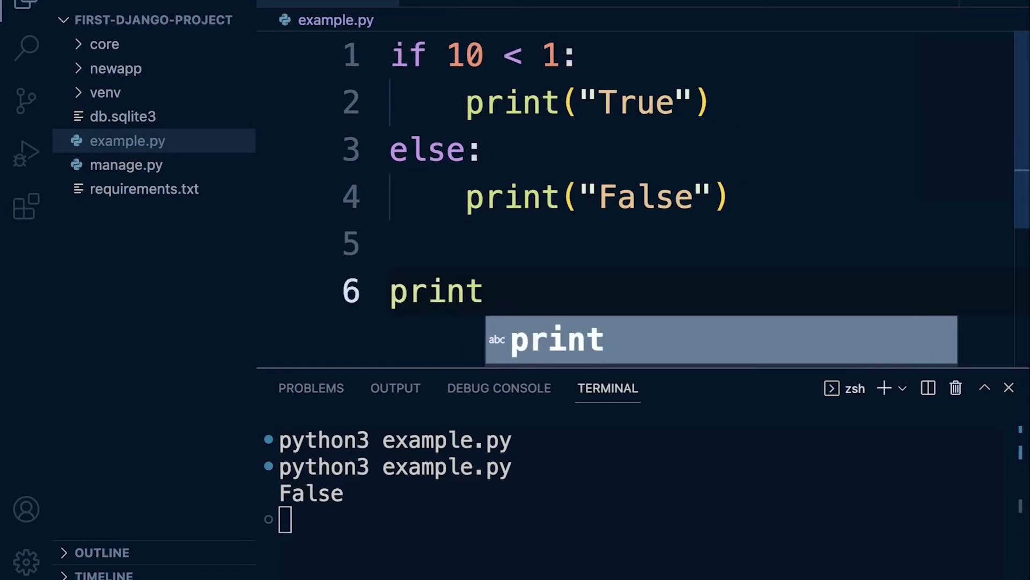
text(("con"))
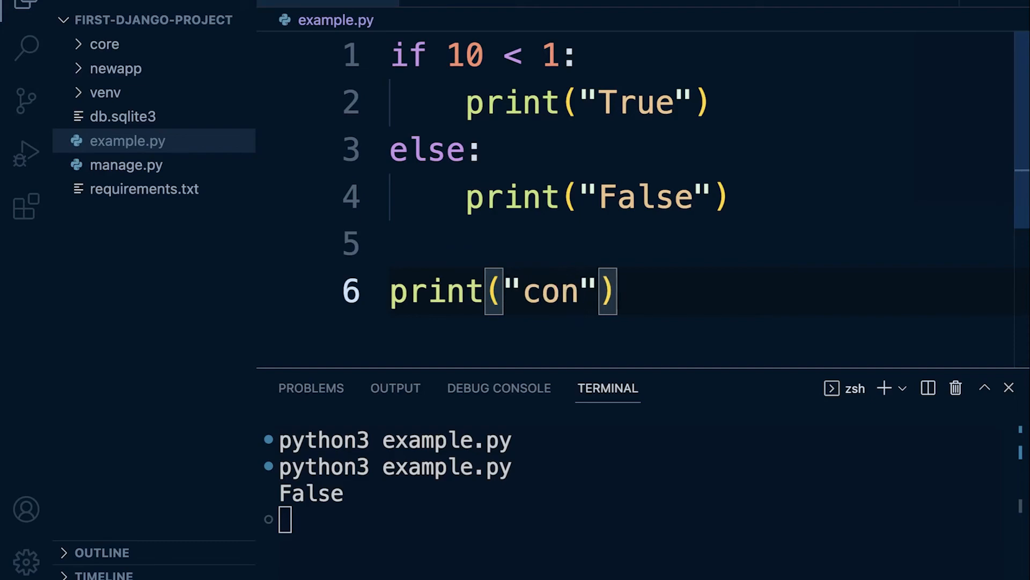
text(tinue)
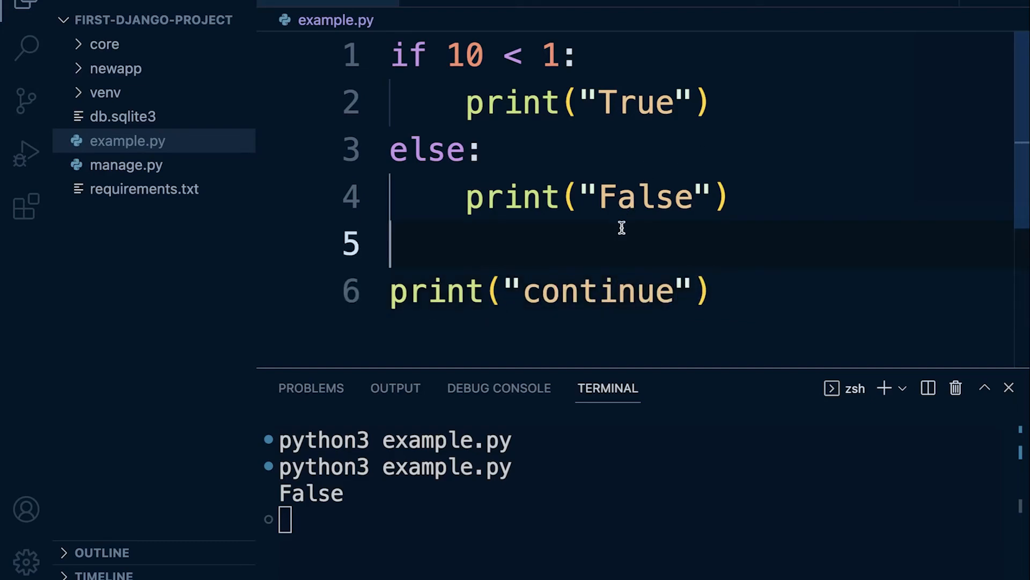
mouse_move(382, 298)
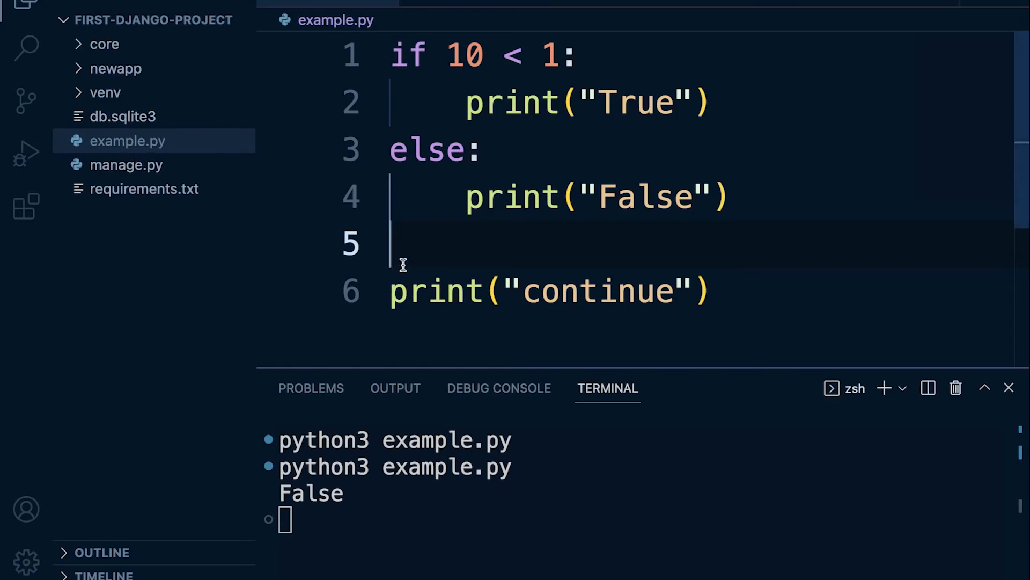
key(Tab)
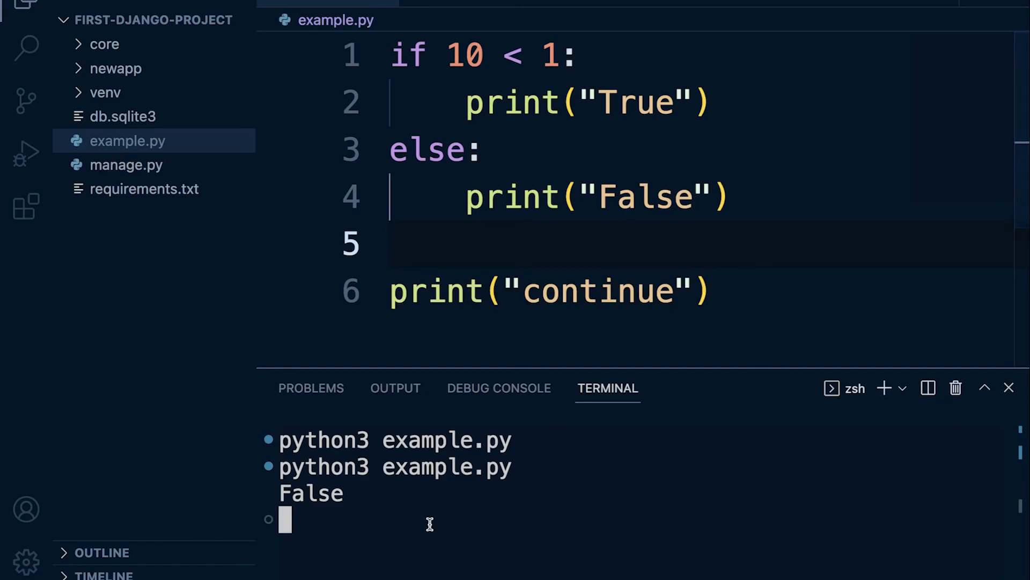
mouse_move(468, 477)
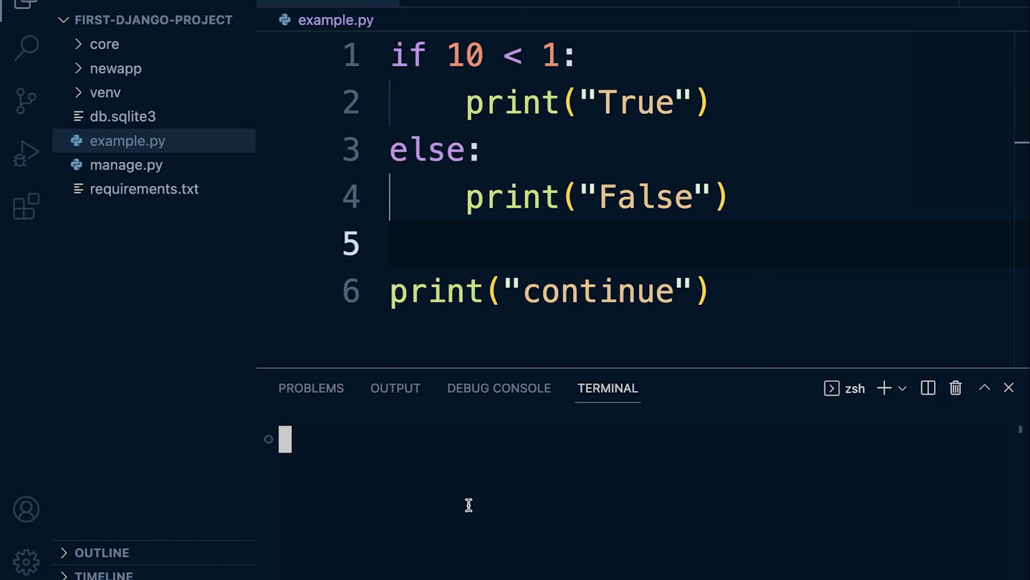
Rerun python3 example.py in the cleared terminal so it outputs False then continue
text(python3 example.py)
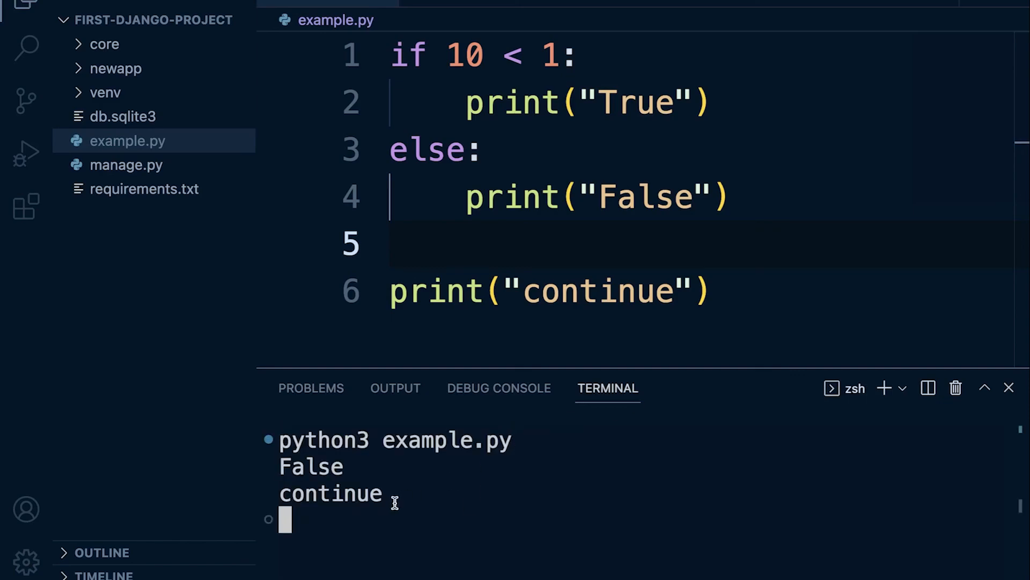
double_click(330, 493)
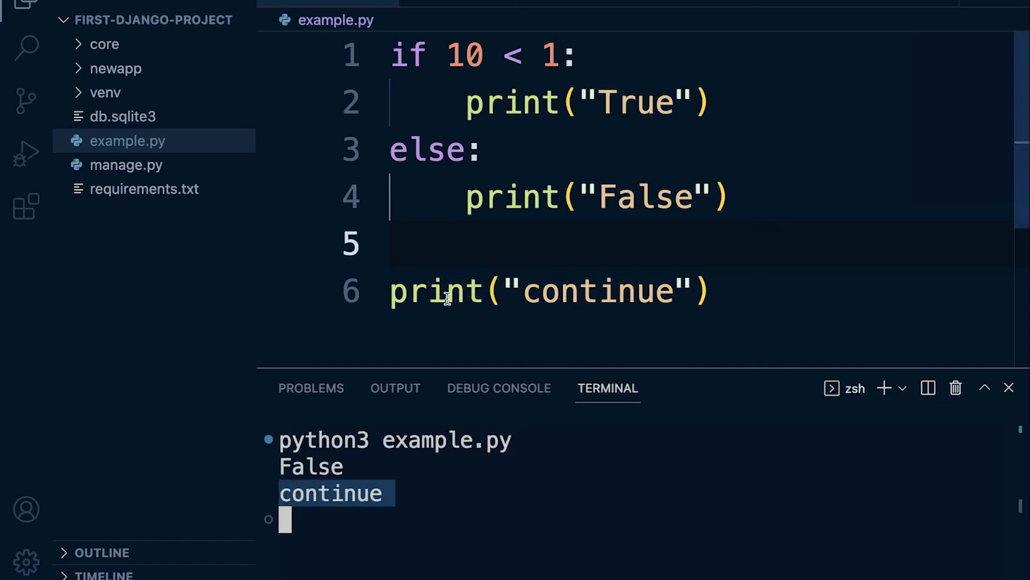